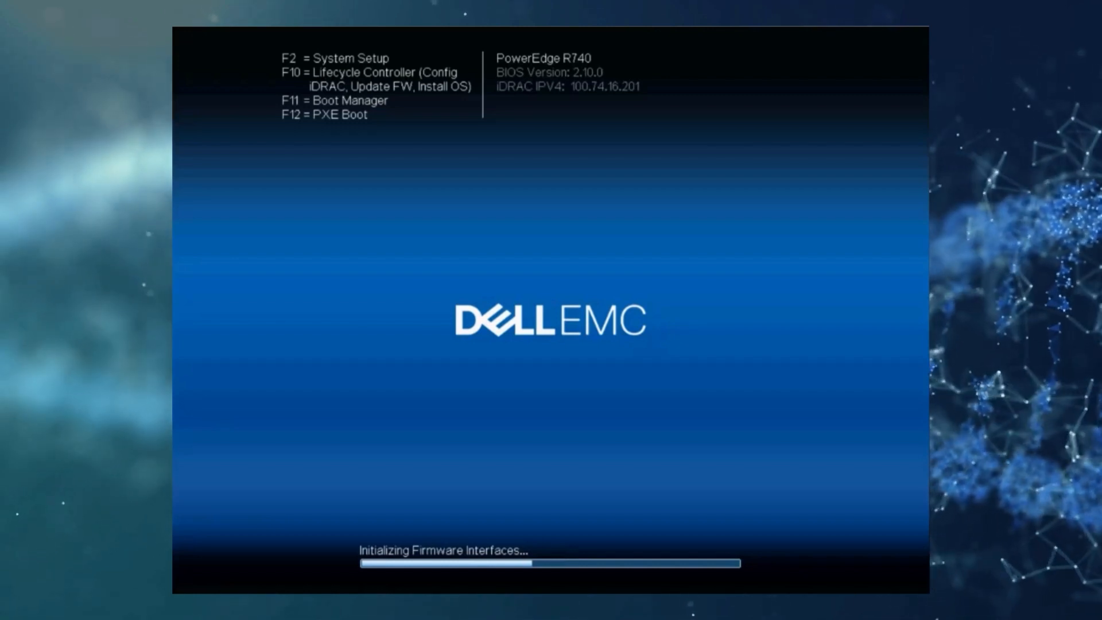
Launch Lifecycle Controller with F10 during POST, reaching the Initial Setup Wizard's language step.
{"action": "key", "text": "F10"}
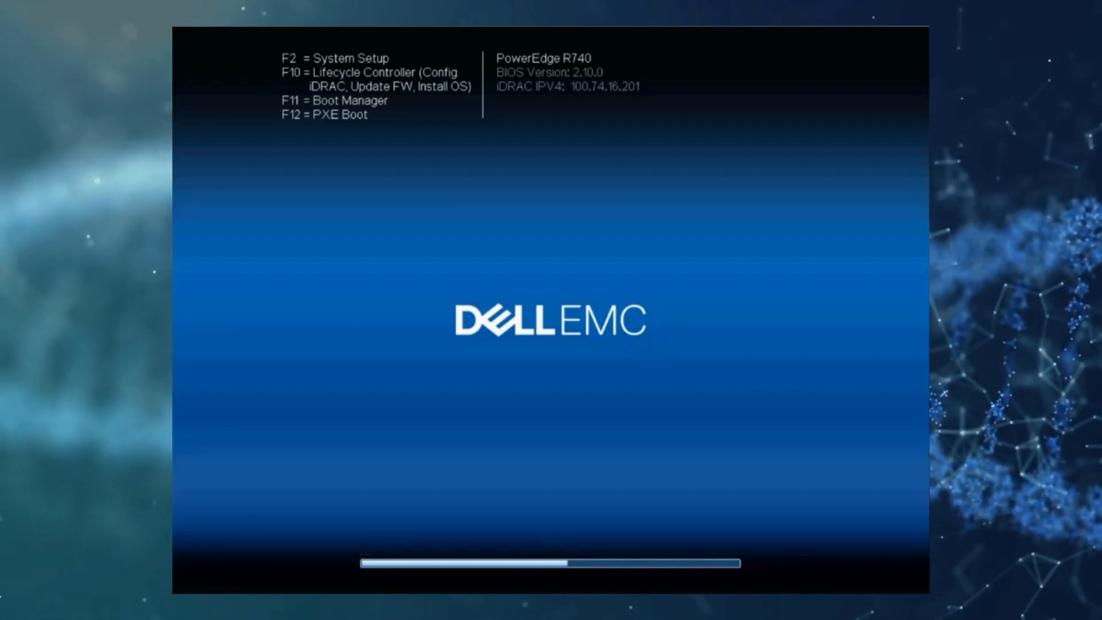
{"action": "key", "text": "F10"}
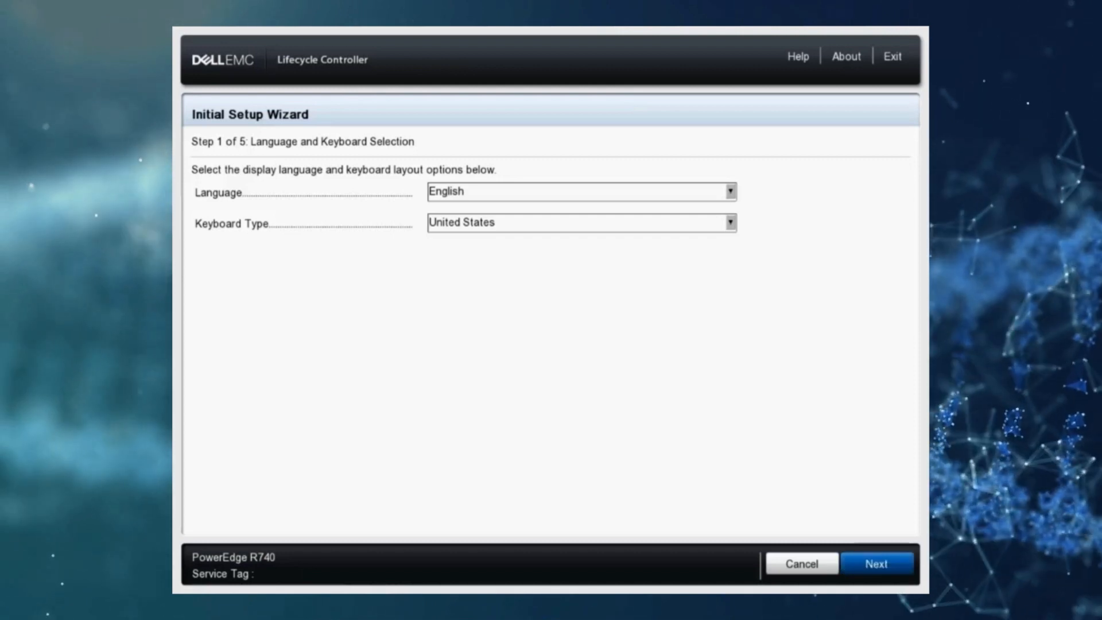
Keep English language and United States keyboard and advance to Product Overview.
{"action": "left_click", "coordinate": [876, 562]}
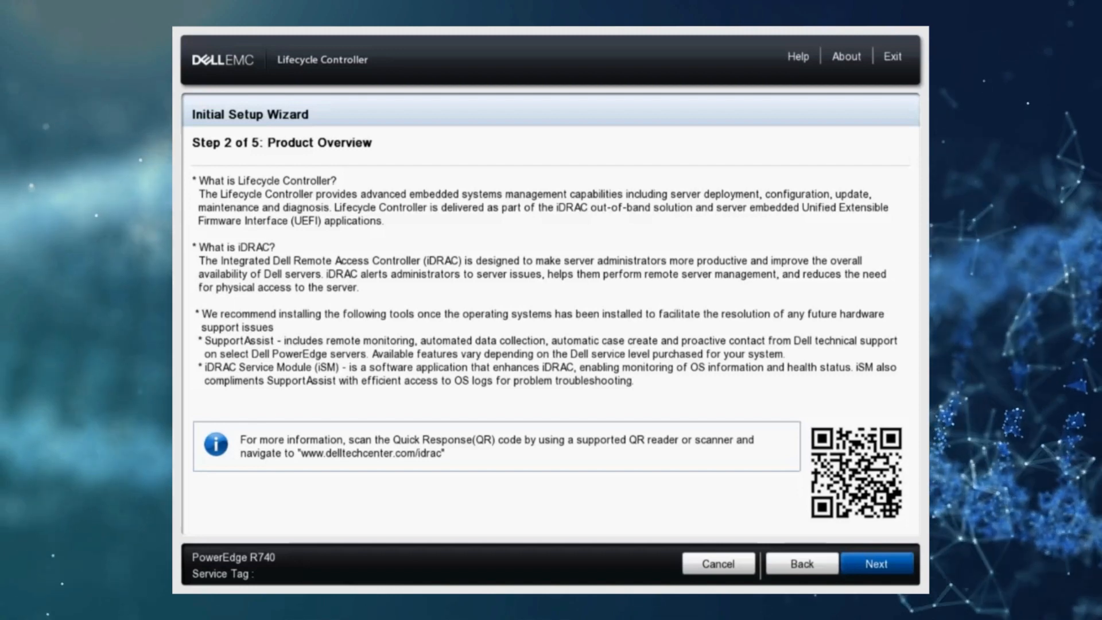
{"action": "left_click", "coordinate": [876, 563]}
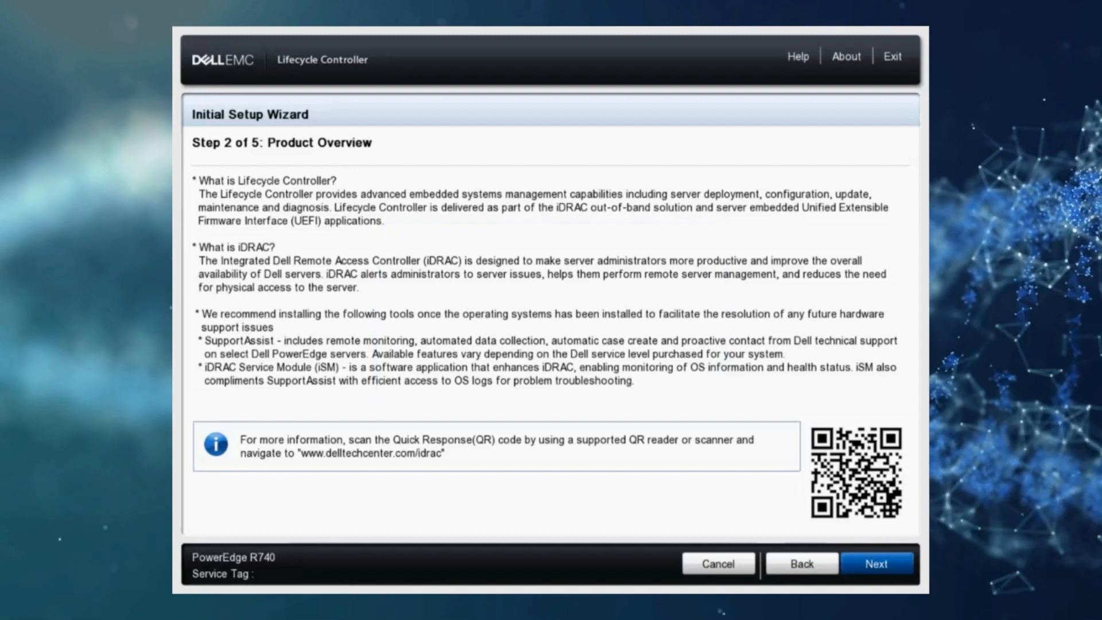
Continue past Product Overview to the step 3 network settings page.
{"action": "left_click", "coordinate": [876, 563]}
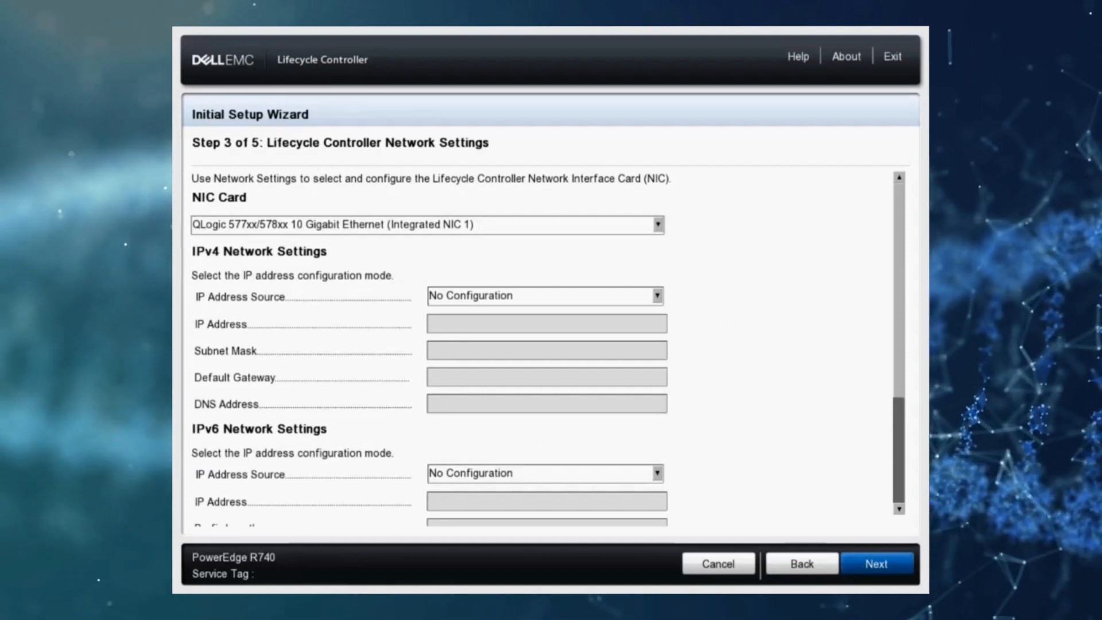
Select QLogic 577xx/578xx 10 Gigabit Ethernet (Integrated NIC 2) as the NIC card.
{"action": "left_click", "coordinate": [657, 224]}
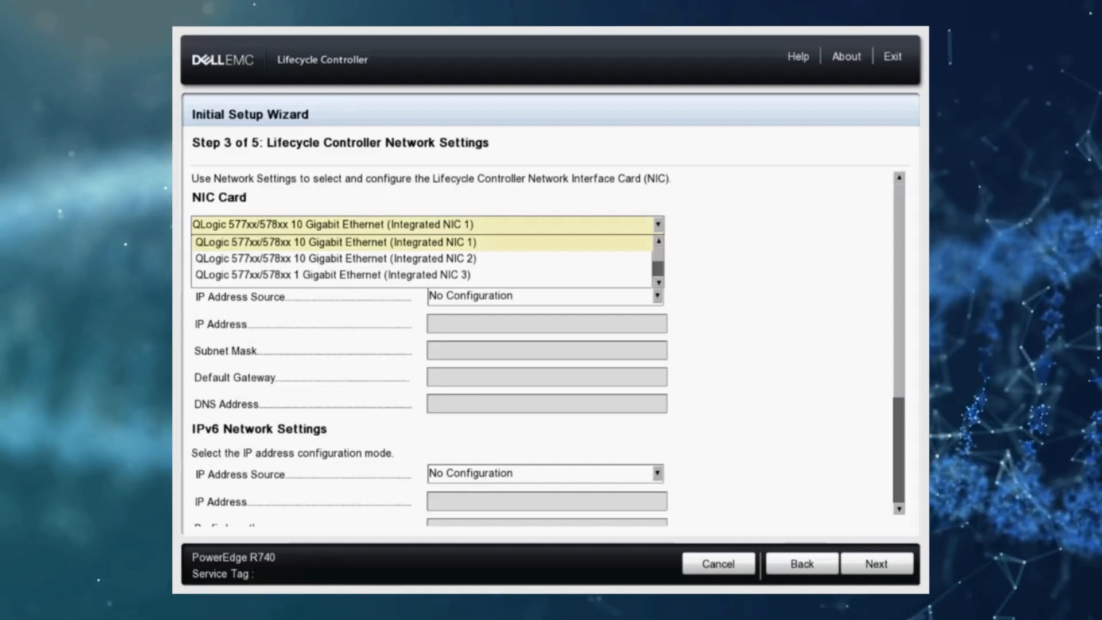
{"action": "left_click", "coordinate": [337, 258]}
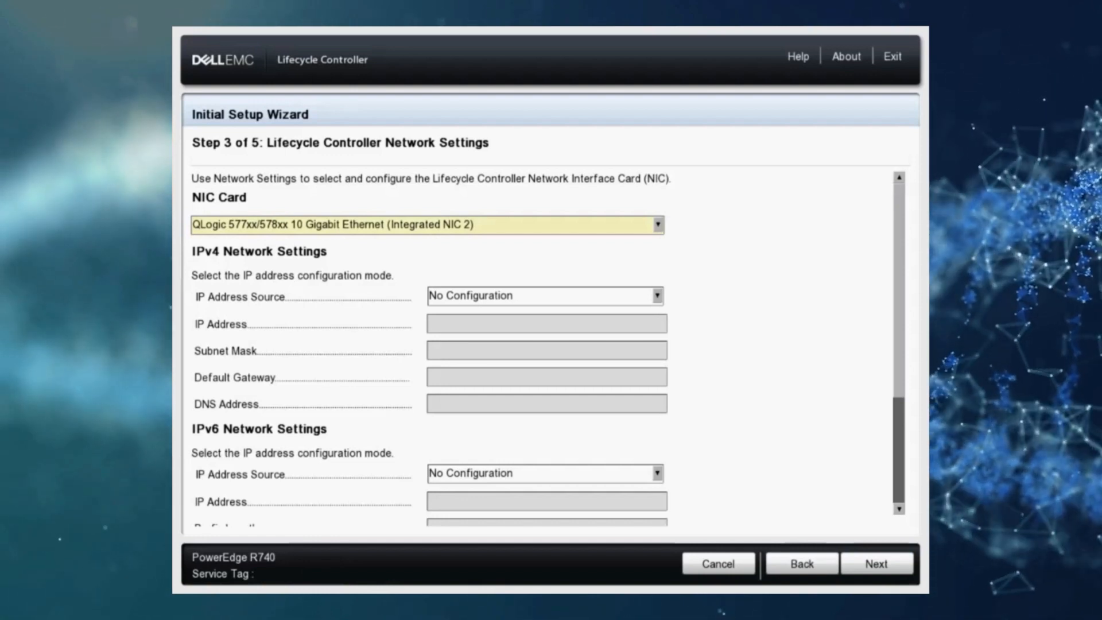
Set the IPv4 IP Address Source for NIC 2 to DHCP, leaving IPv6 unconfigured.
{"action": "left_click", "coordinate": [655, 295]}
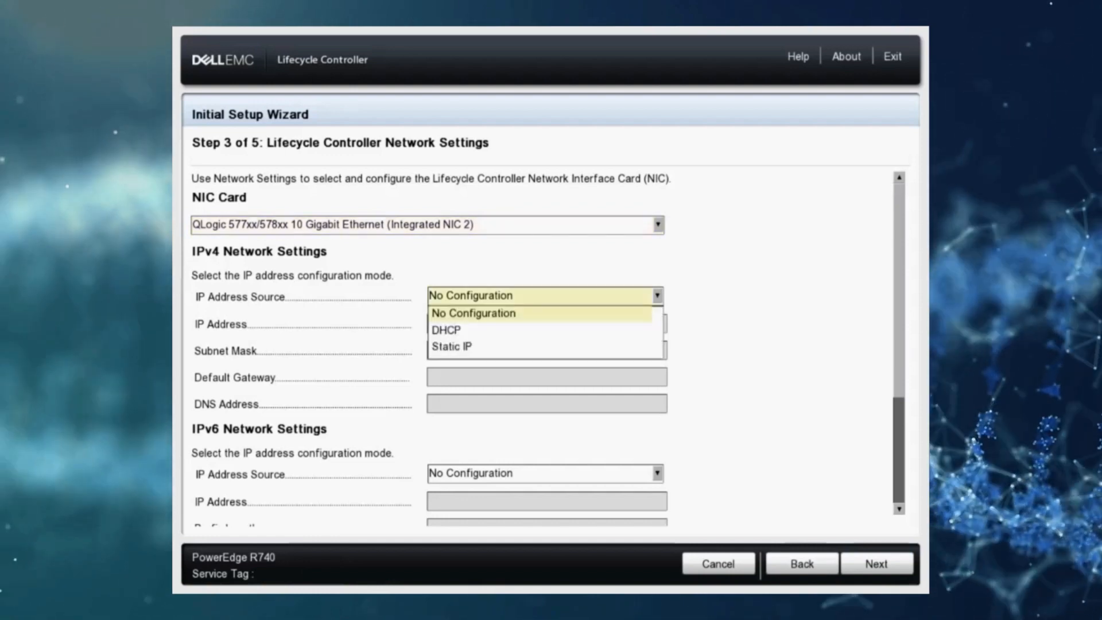
{"action": "left_click", "coordinate": [446, 329]}
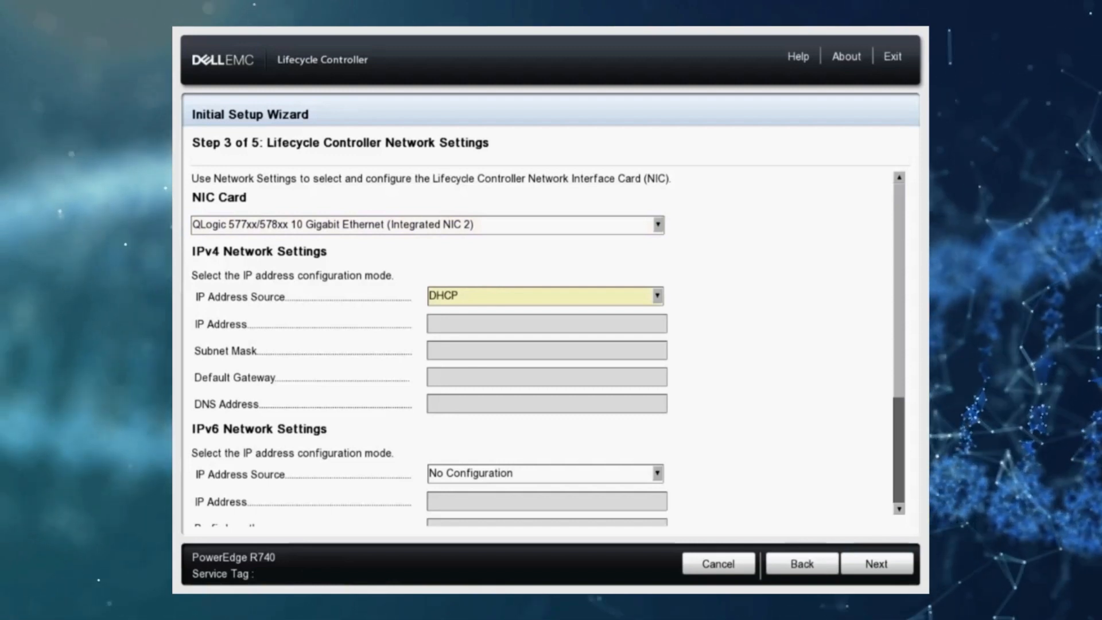
{"action": "scroll", "scroll_direction": "down", "scroll_amount": 3}
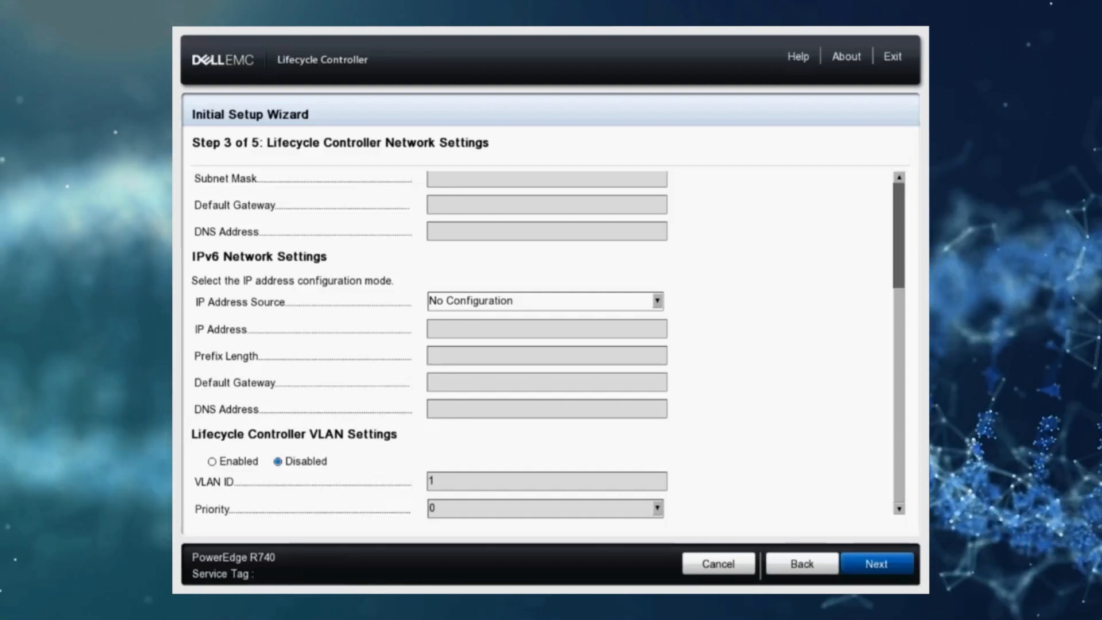
Apply the network settings, acknowledge the success message, and reach the Summary with the obtained IPv4 address.
{"action": "left_click", "coordinate": [876, 564]}
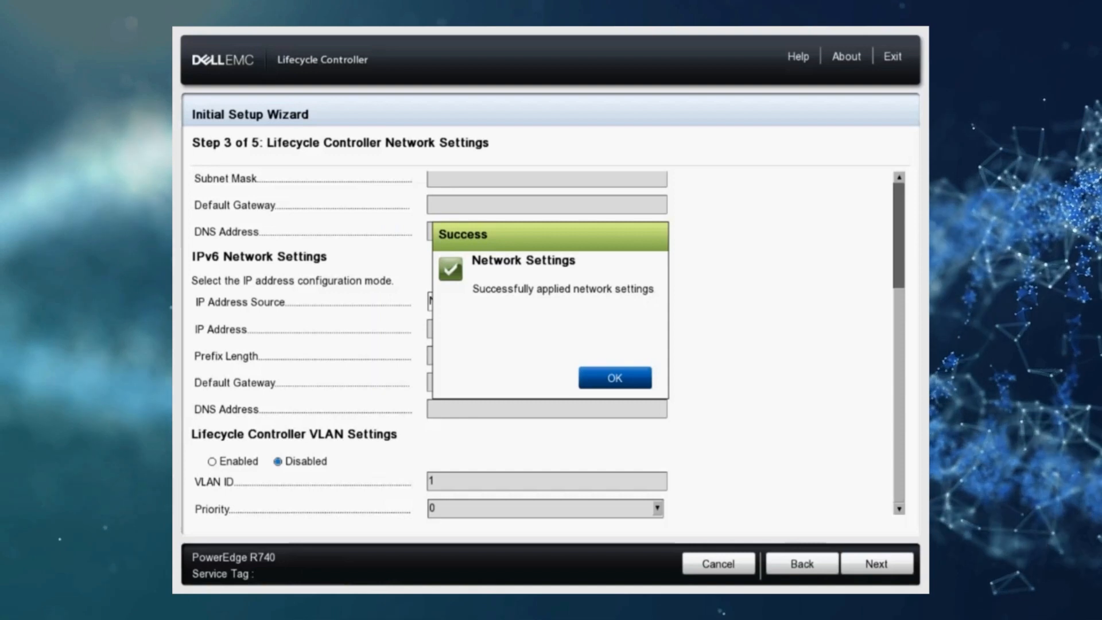
{"action": "left_click", "coordinate": [613, 377]}
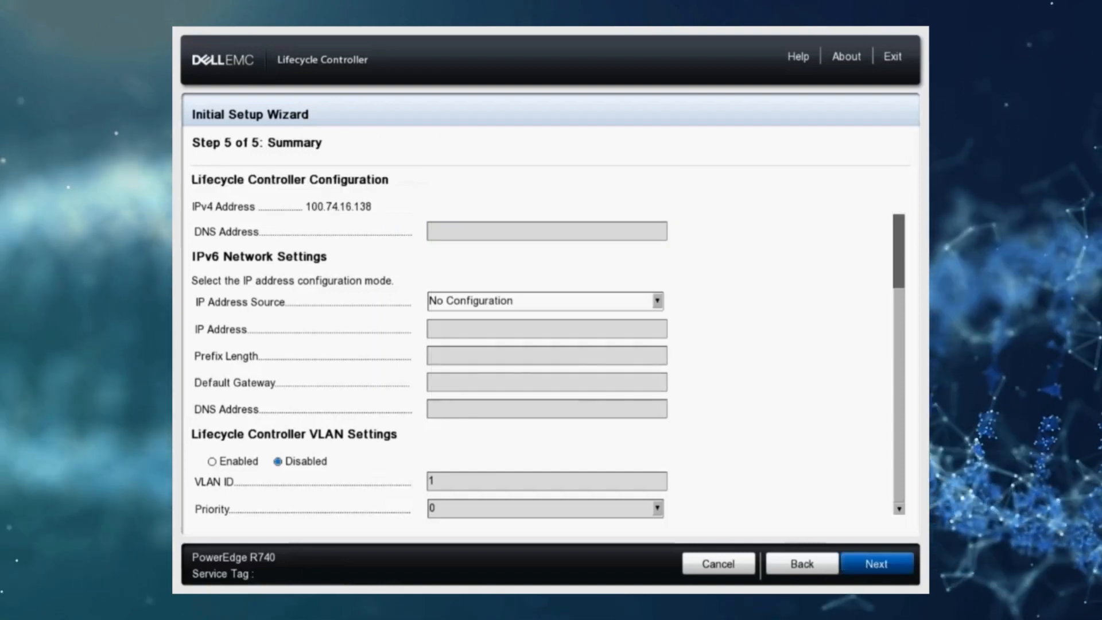
Finish the setup wizard from the Summary page, landing on the Lifecycle Controller Home screen.
{"action": "left_click", "coordinate": [876, 562]}
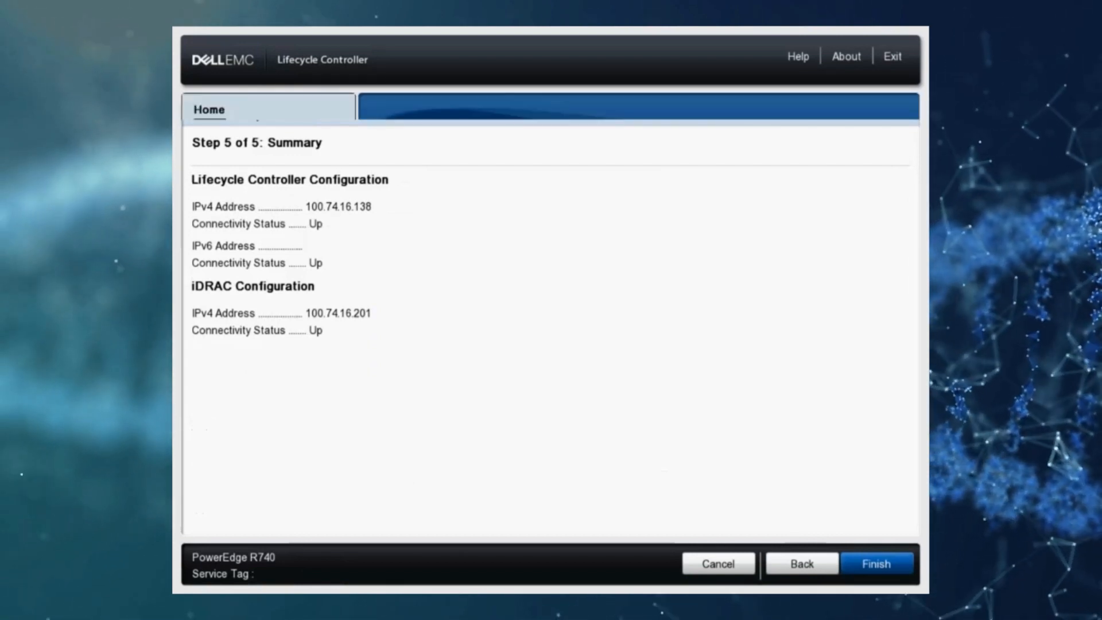
{"action": "left_click", "coordinate": [876, 562]}
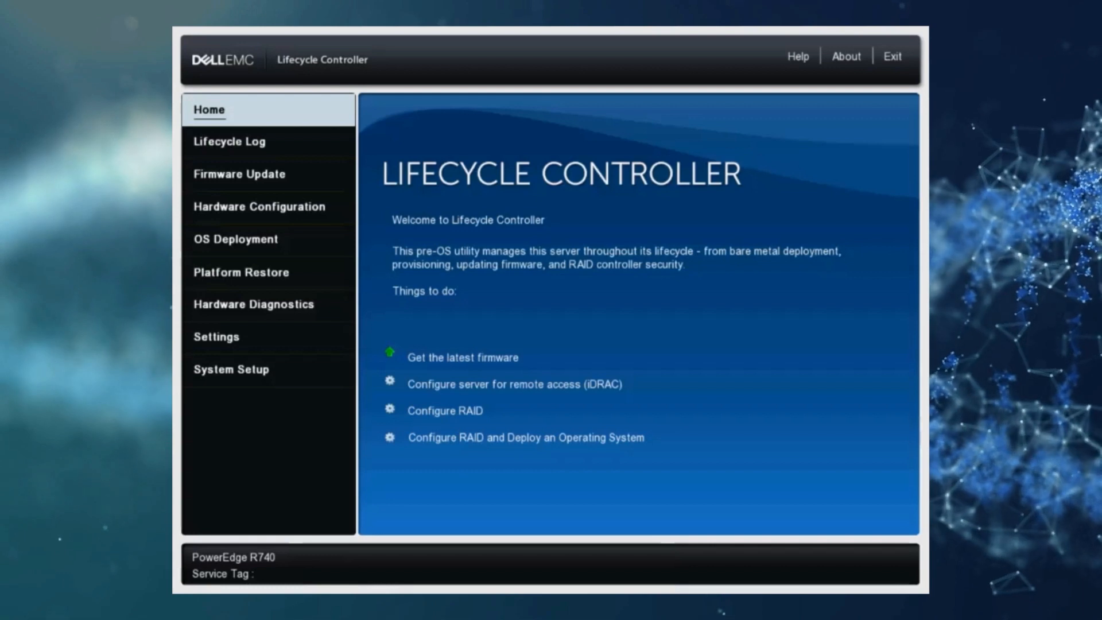